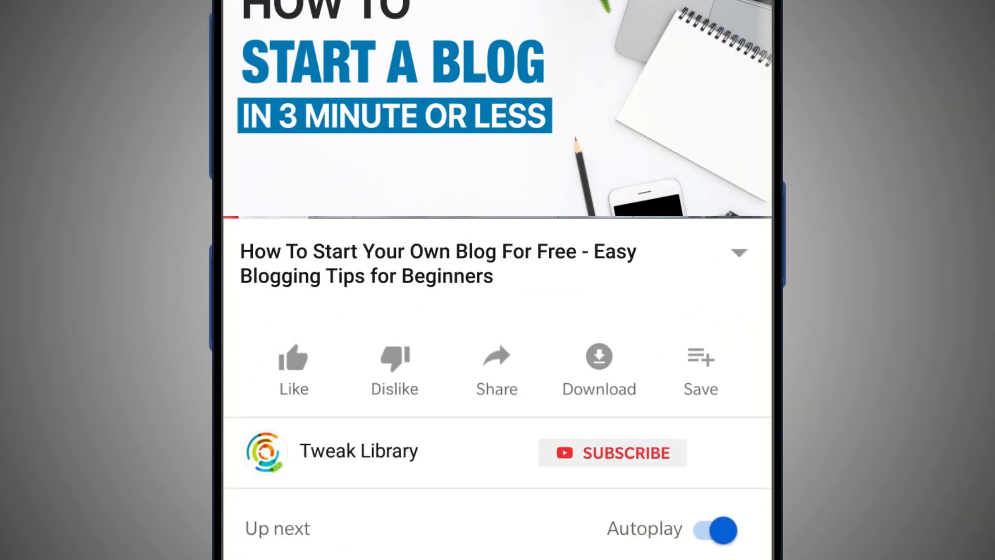
Browse to tweaking.in in Chrome and reveal the site's product navigation menu
{"action": "left_click", "coordinate": [612, 452]}
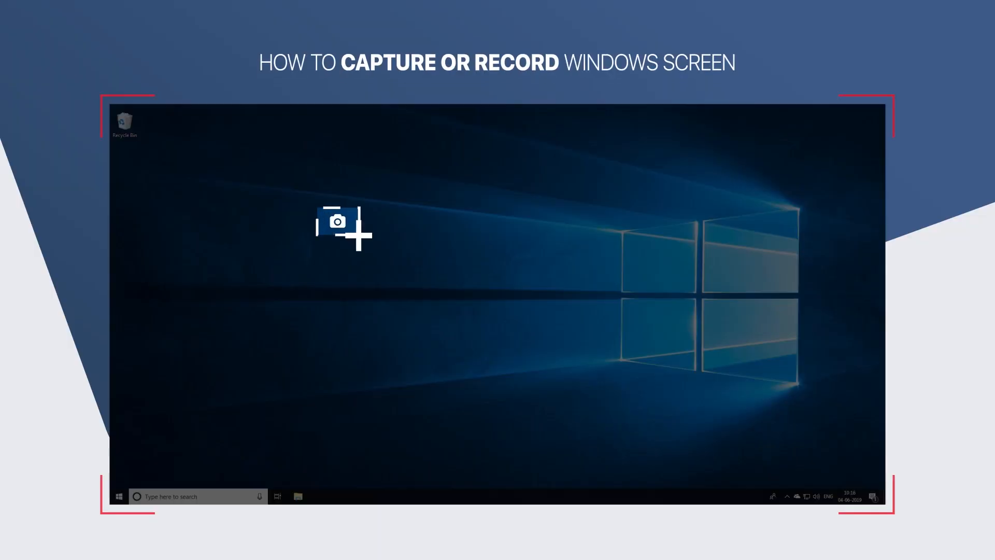
{"action": "left_click_drag", "start_coordinate": [338, 221], "coordinate": [640, 381]}
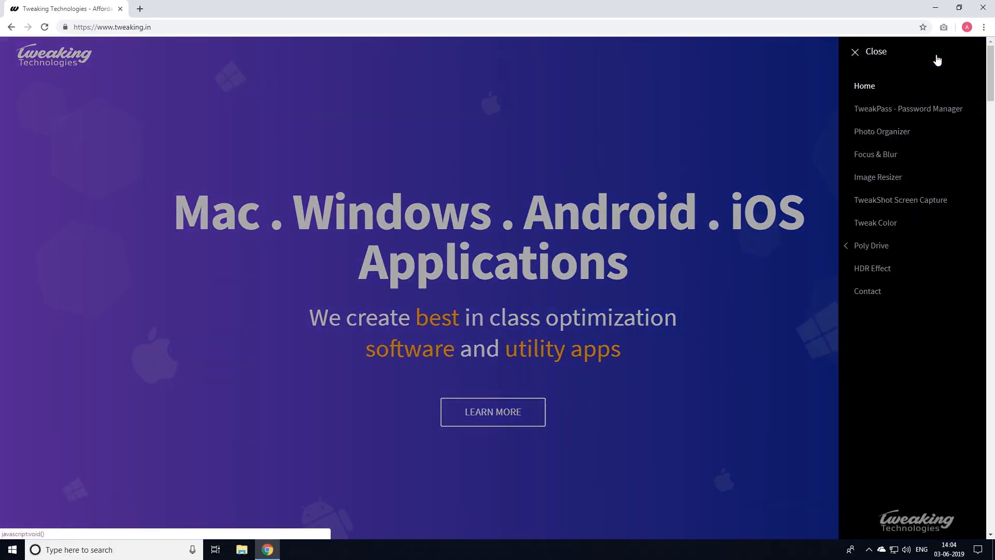
Download the TweakShot installer from its product page into Downloads and run setup through Install and Finish
{"action": "left_click", "coordinate": [899, 199]}
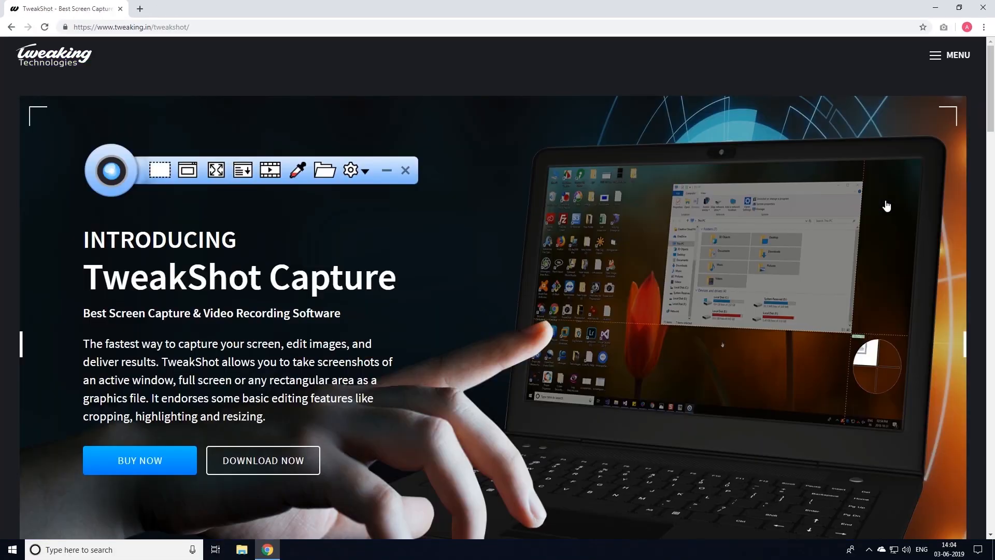
{"action": "left_click", "coordinate": [263, 460]}
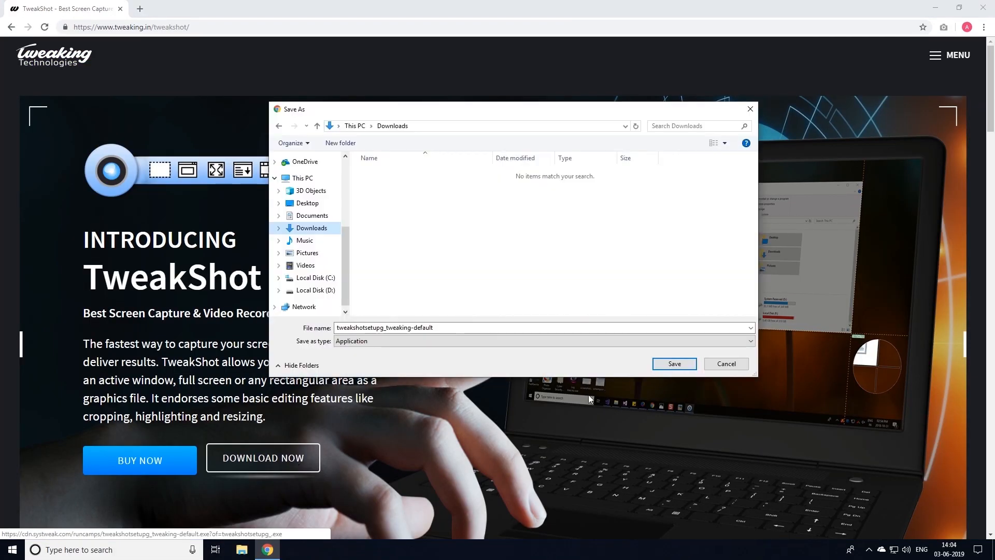
{"action": "left_click", "coordinate": [673, 364]}
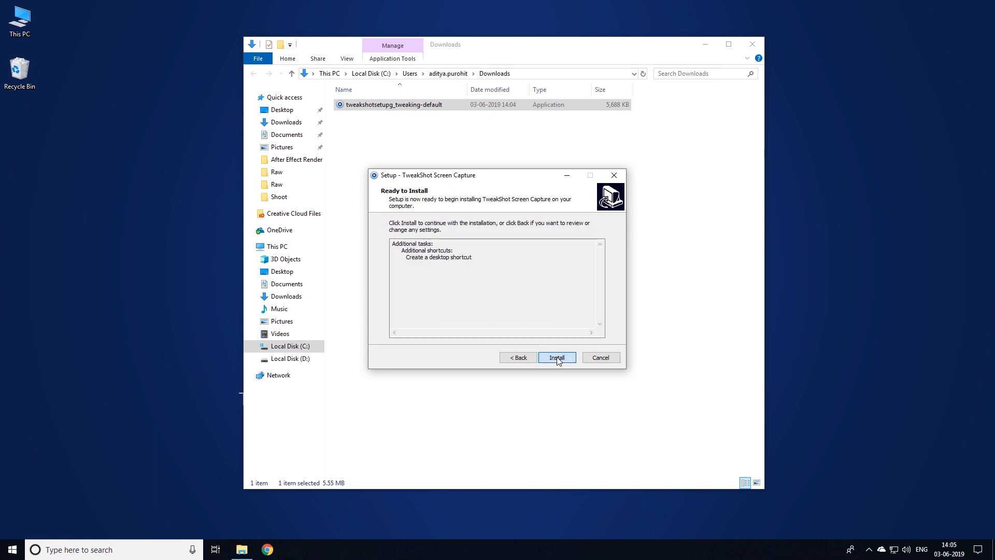
{"action": "left_click", "coordinate": [555, 358]}
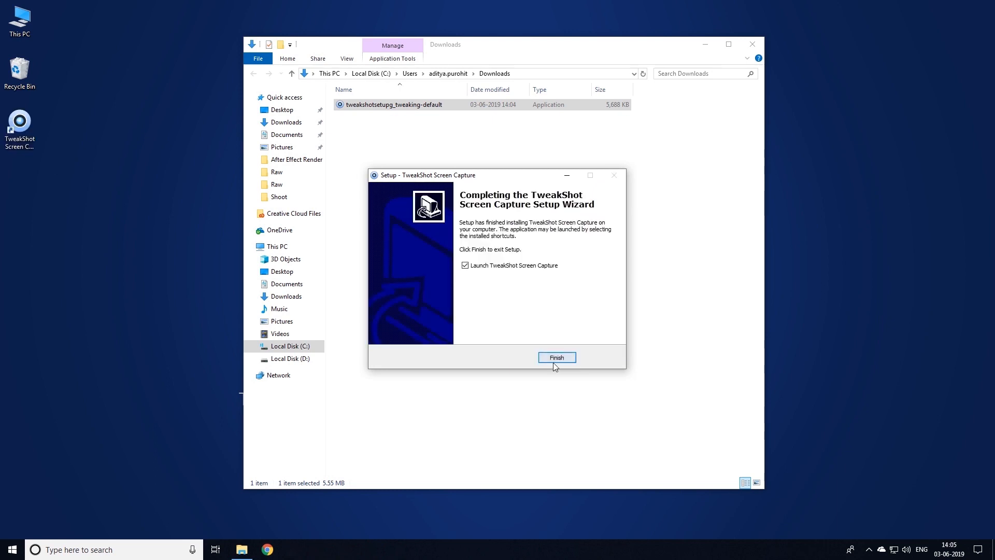
{"action": "left_click", "coordinate": [555, 358]}
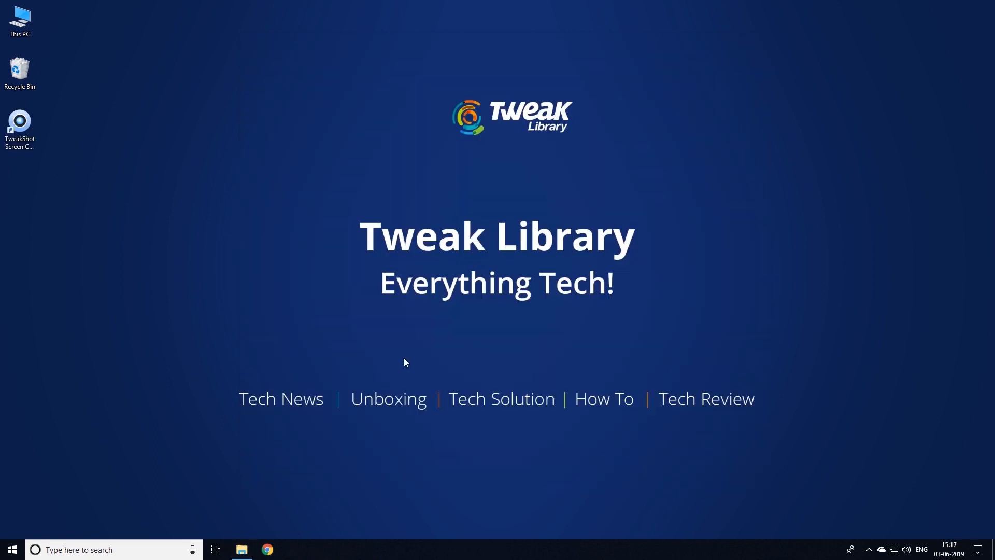
Start TweakShot from the desktop shortcut and expand the floating orb into its capture-mode toolbar
{"action": "left_click", "coordinate": [19, 123]}
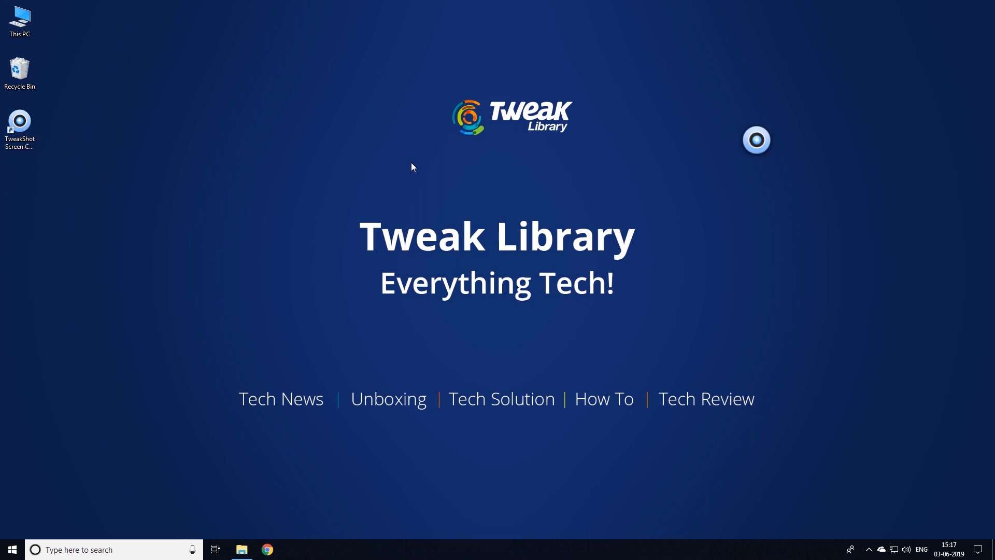
{"action": "left_click", "coordinate": [755, 139]}
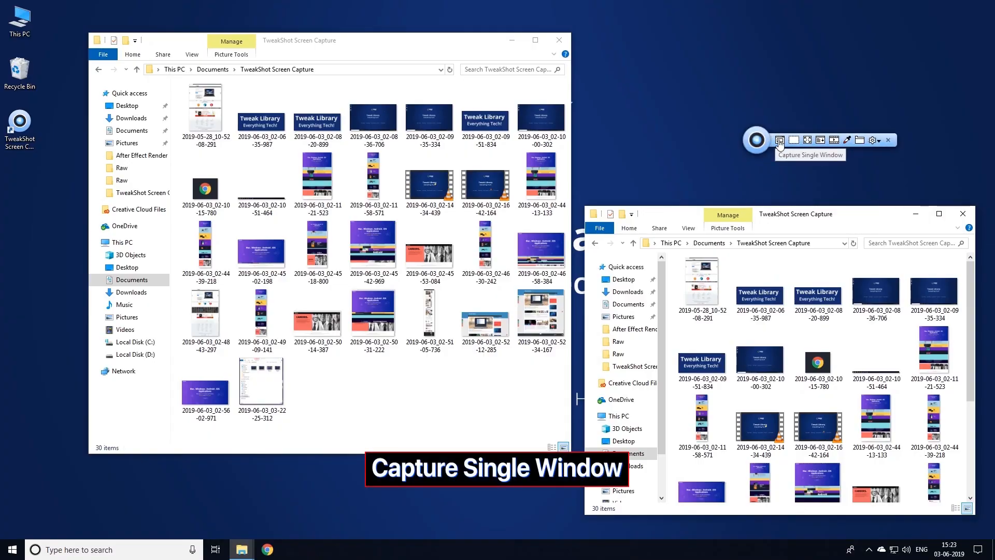
Capture a single window with Capture Single Window, then close the captures Explorer window
{"action": "left_click", "coordinate": [782, 139]}
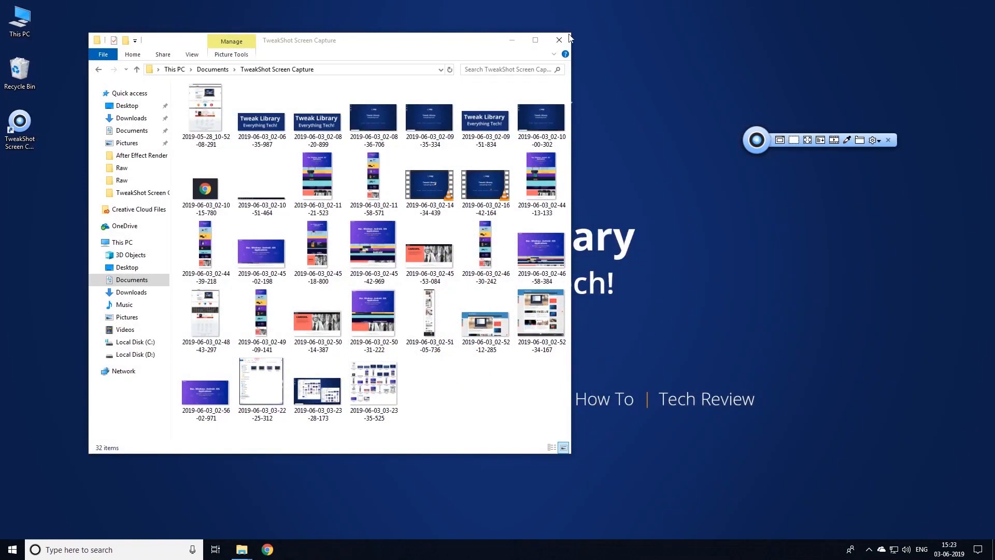
{"action": "left_click", "coordinate": [558, 40]}
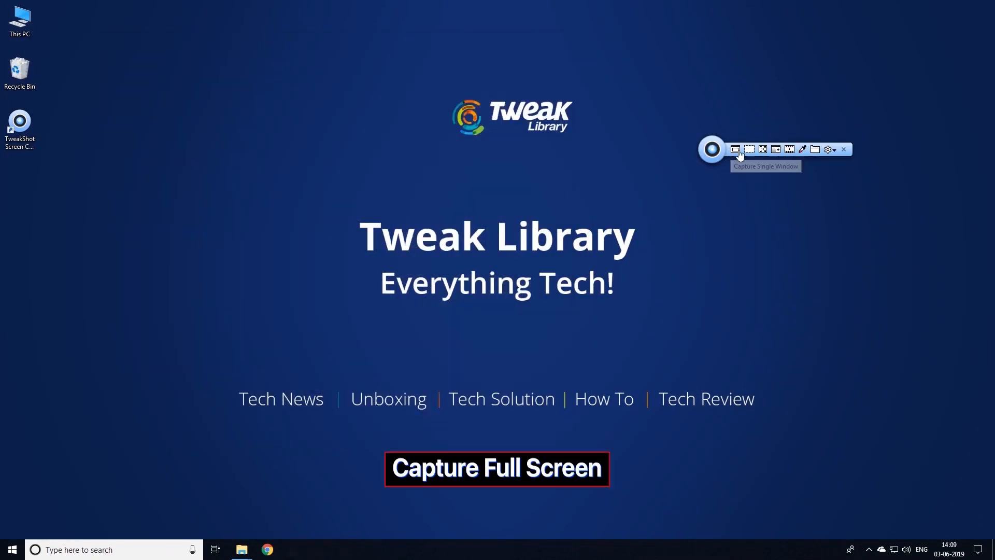
Take a scrolling-window capture of the Tweaking Technologies page in Chrome down to its footer
{"action": "left_click", "coordinate": [762, 149]}
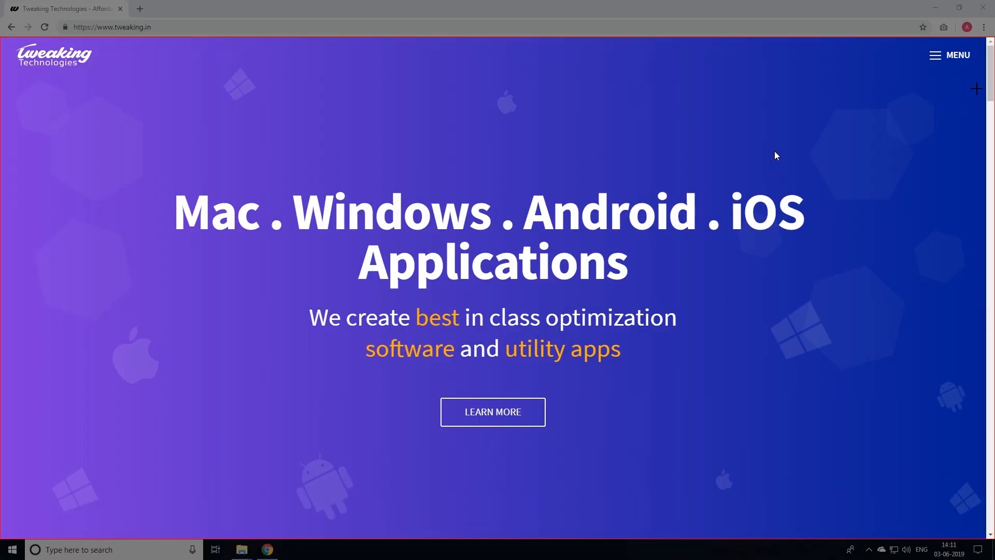
{"action": "scroll", "scroll_direction": "down", "scroll_amount": 3}
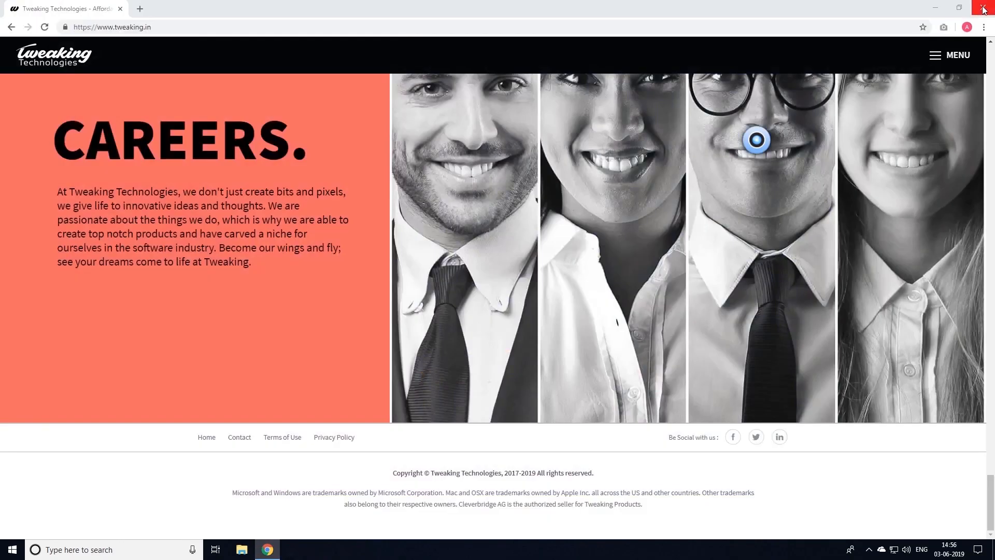
Close Chrome, record a full-desktop video, stop it from the tray, play the AVI, and set frame rate 29, quality 100
{"action": "left_click", "coordinate": [985, 10]}
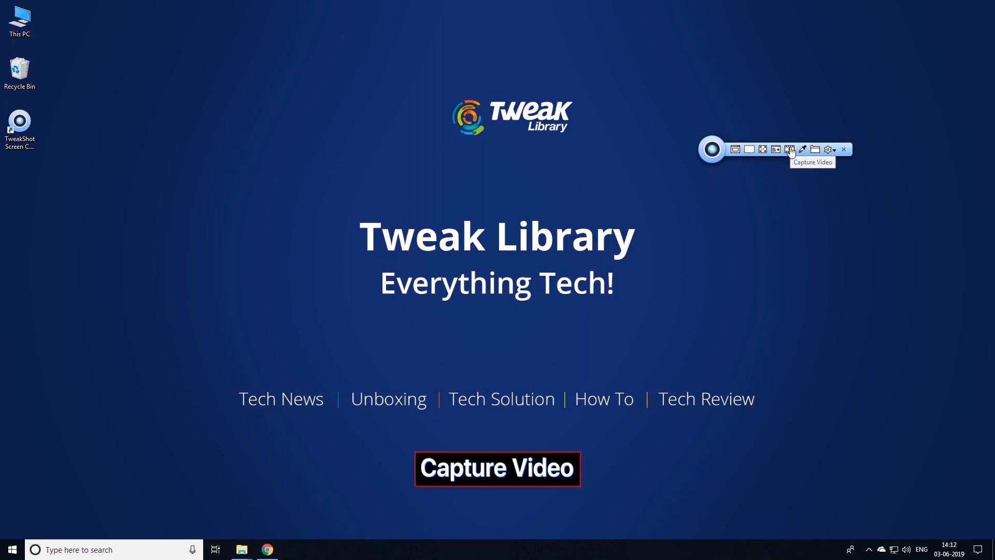
{"action": "left_click", "coordinate": [790, 149]}
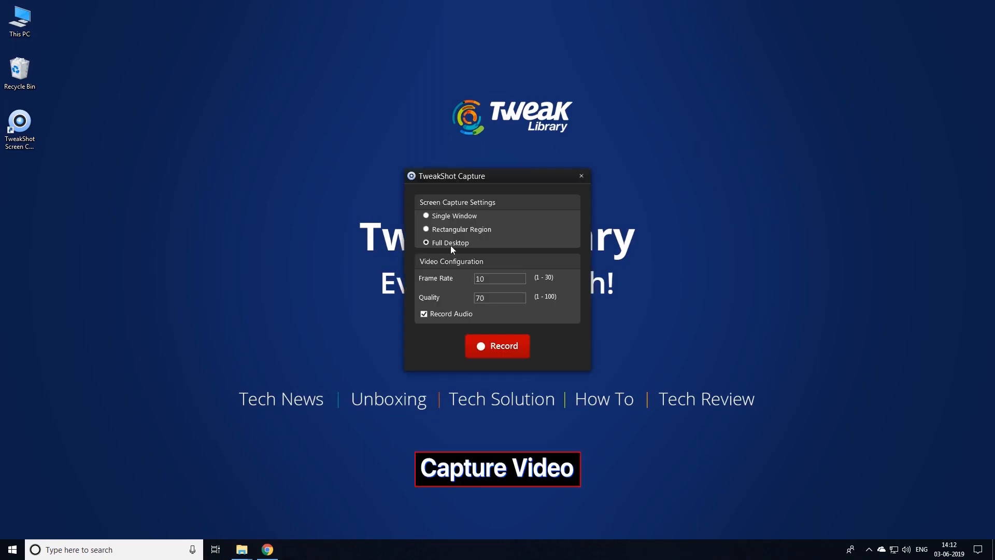
{"action": "left_click", "coordinate": [496, 347]}
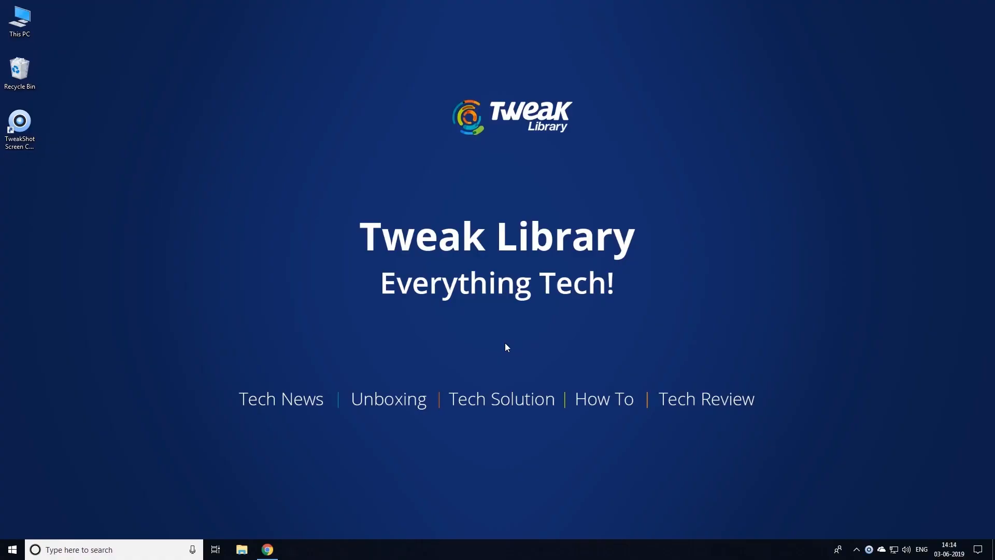
{"action": "mouse_move", "coordinate": [456, 295]}
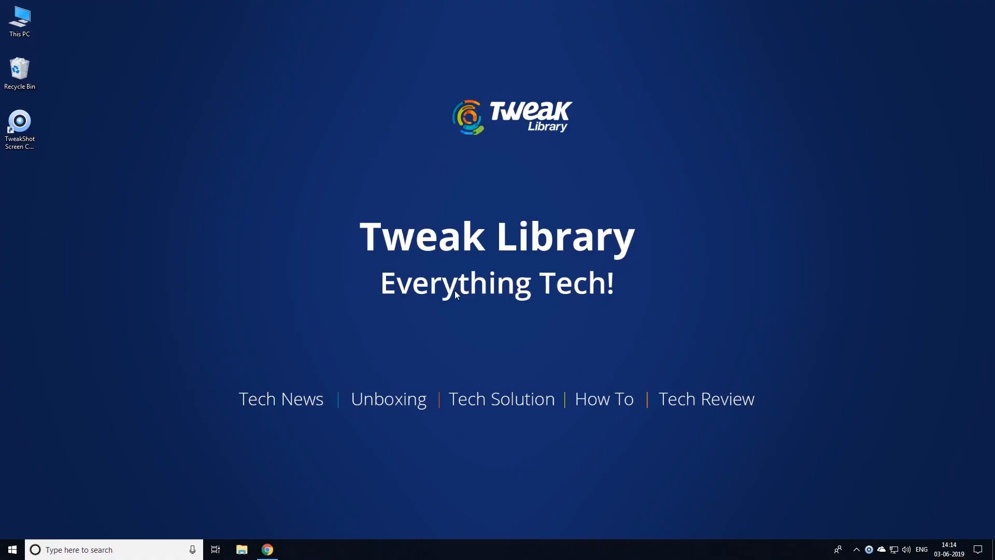
{"action": "left_click", "coordinate": [868, 550]}
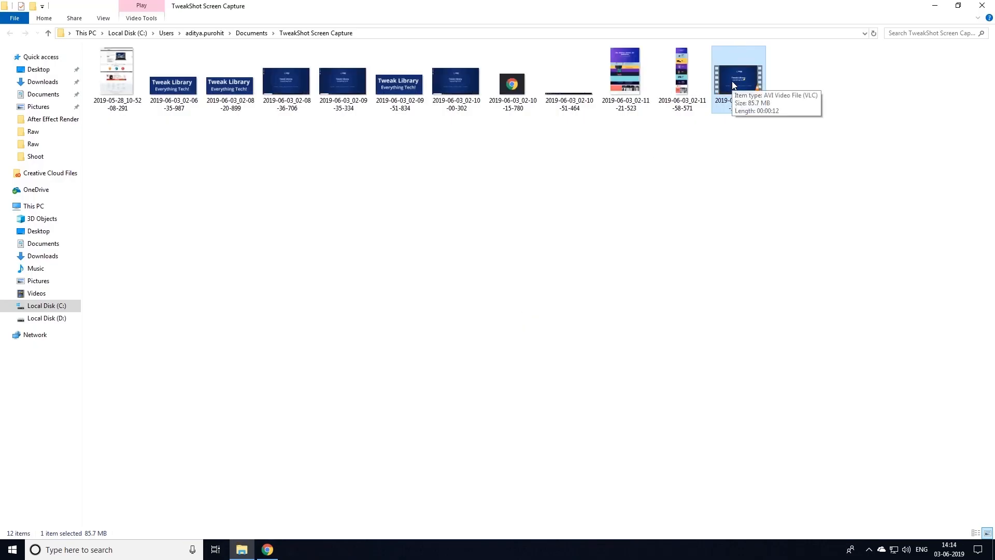
{"action": "double_click", "coordinate": [737, 75]}
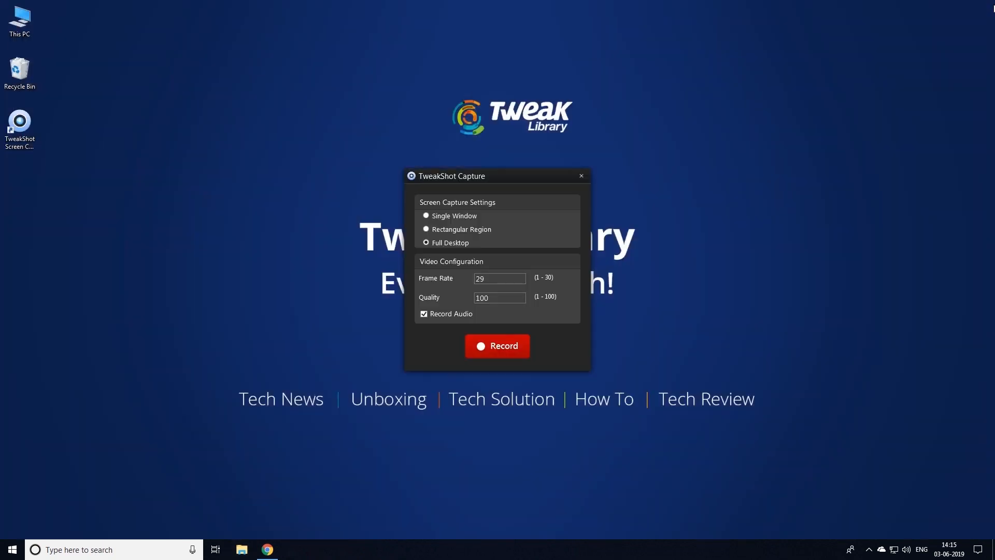
{"action": "left_click", "coordinate": [578, 177]}
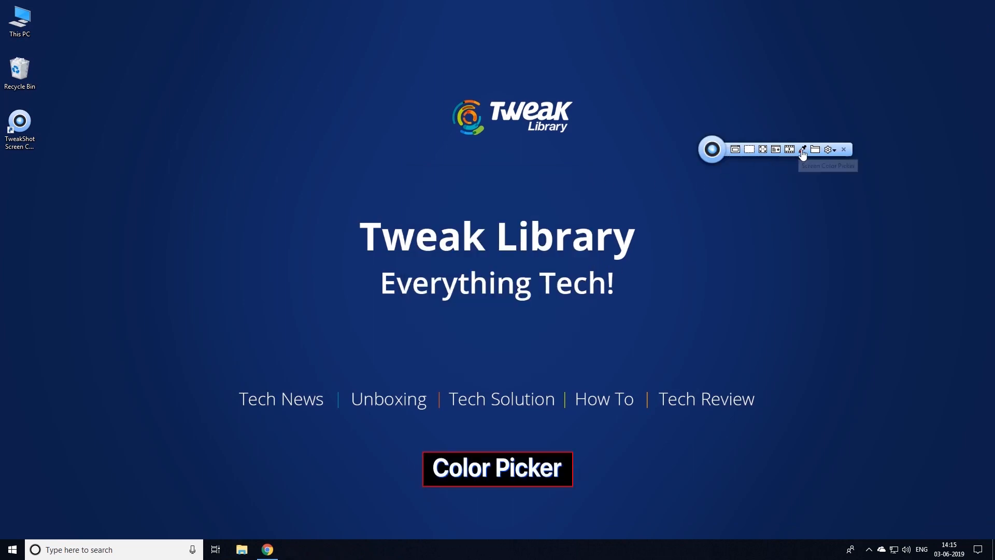
Sample the orange from the Tweak Library logo with the Color Picker eyedropper, reading hex EE5900
{"action": "left_click", "coordinate": [803, 149]}
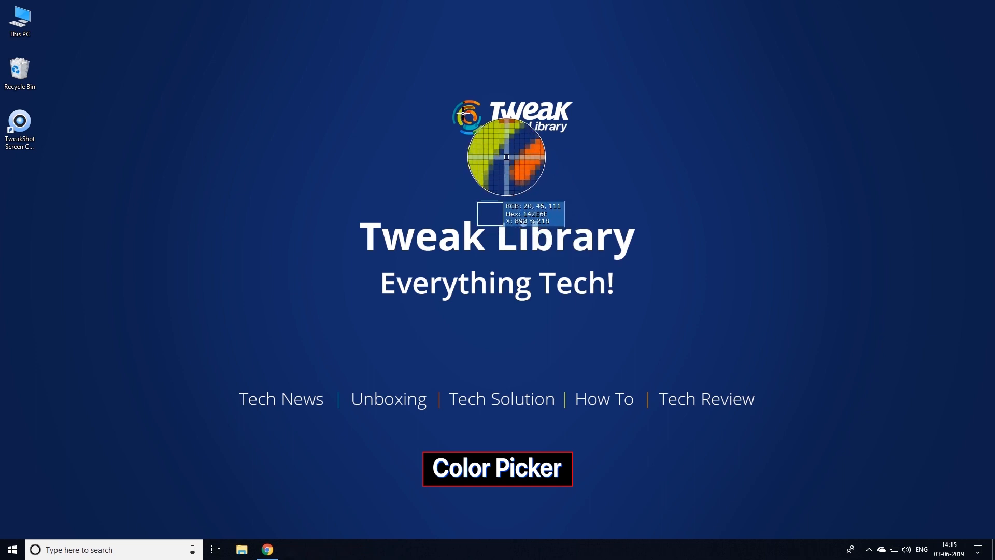
{"action": "left_click", "coordinate": [496, 469]}
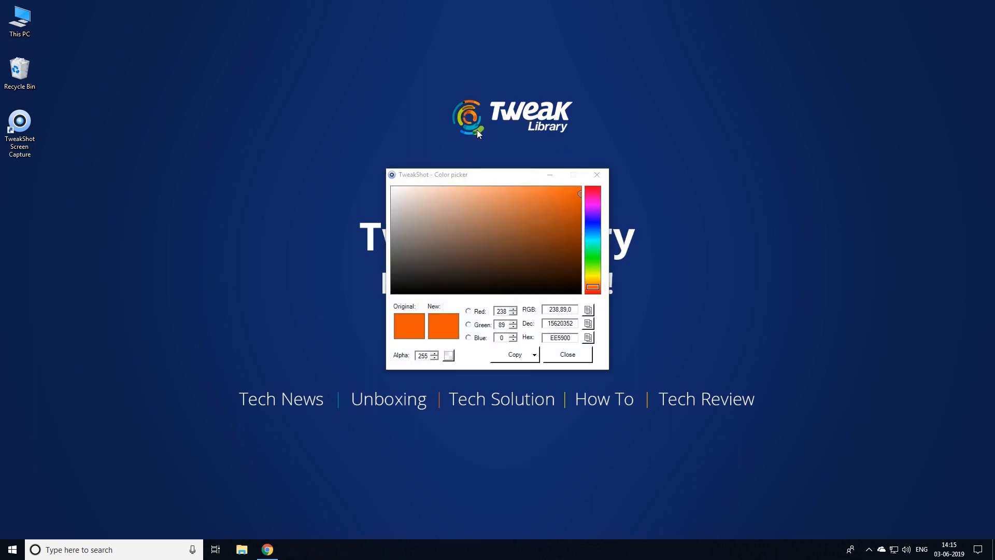
{"action": "mouse_move", "coordinate": [587, 186]}
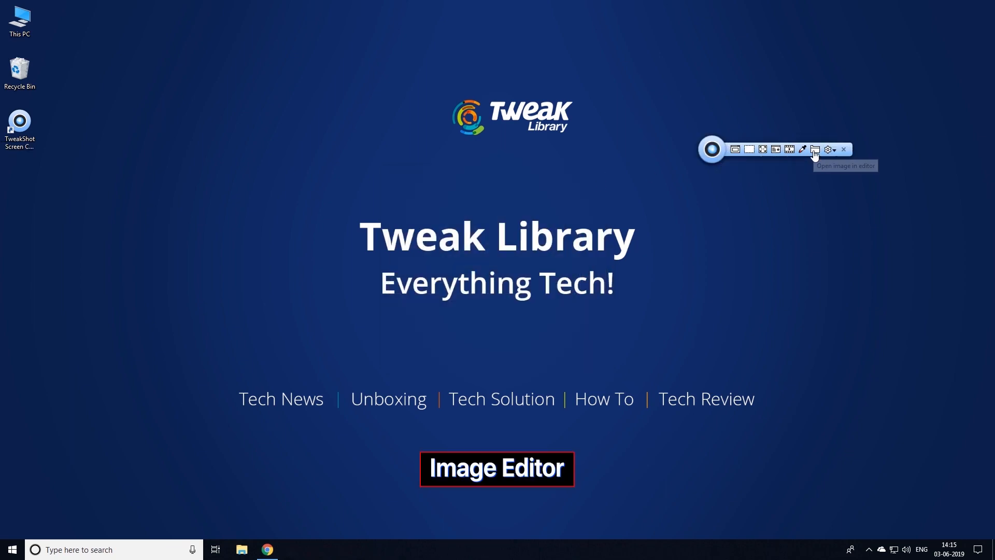
Open the site image in the editor, add a red Hello text label widened across the headline, and draw a red outlined rectangle at top left
{"action": "left_click", "coordinate": [815, 150]}
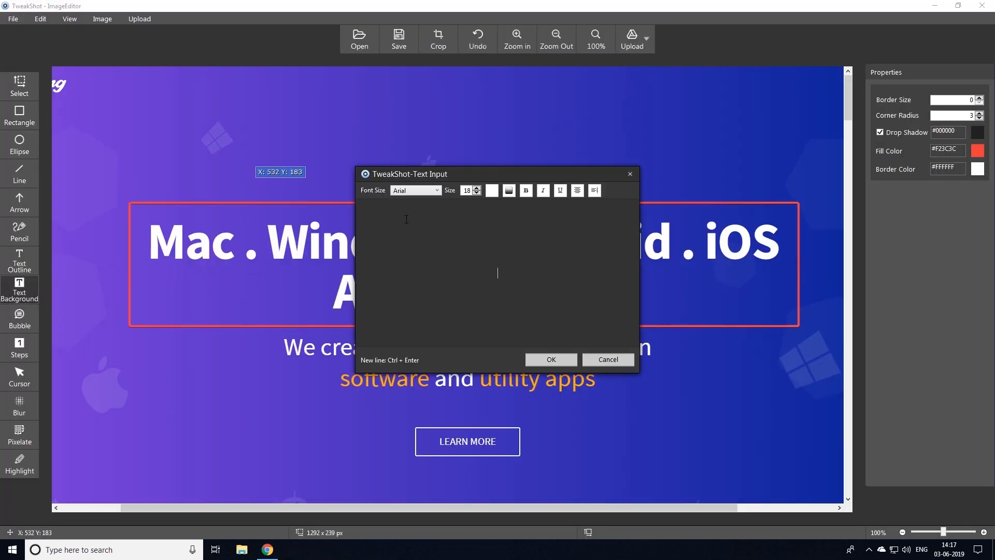
{"action": "left_click", "coordinate": [549, 359]}
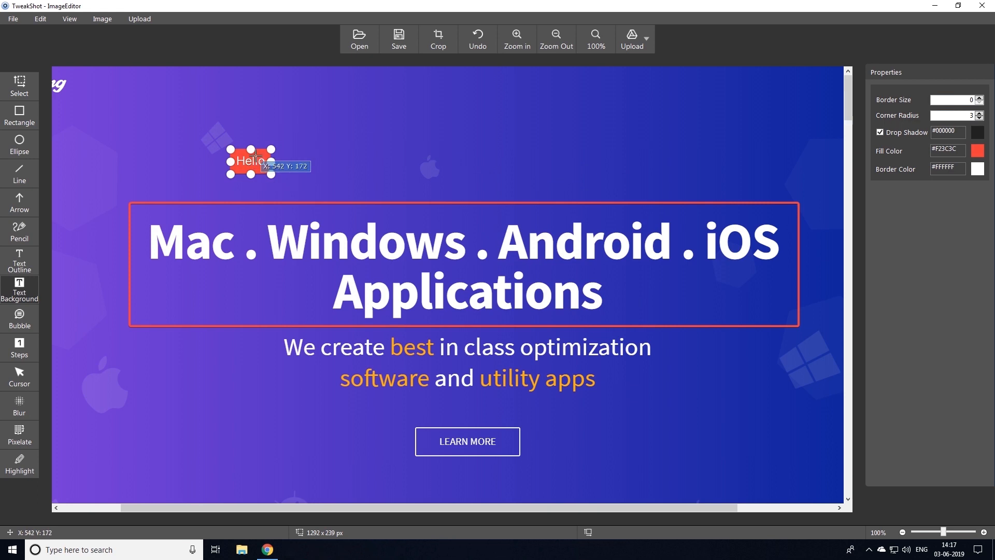
{"action": "left_click_drag", "start_coordinate": [274, 169], "coordinate": [717, 169]}
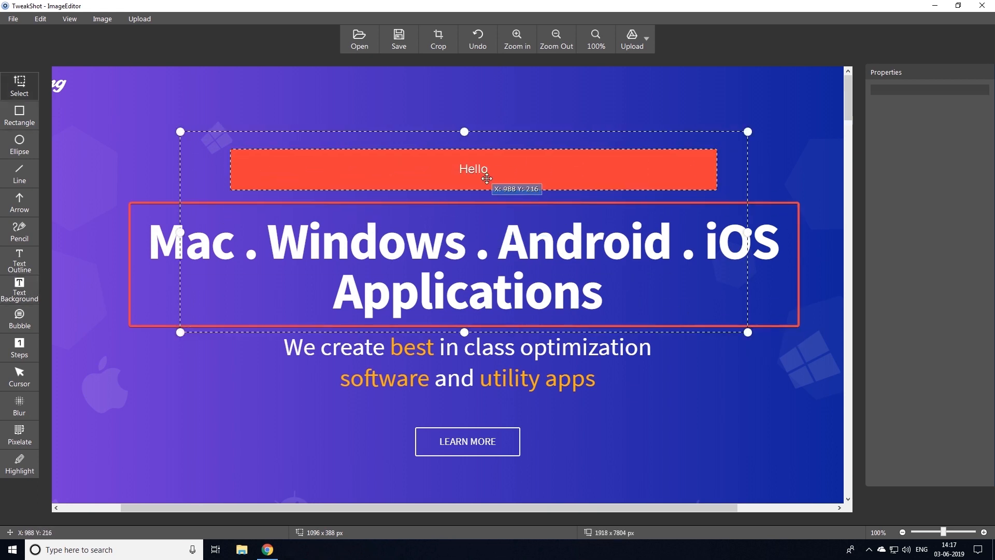
{"action": "left_click_drag", "start_coordinate": [102, 126], "coordinate": [206, 187]}
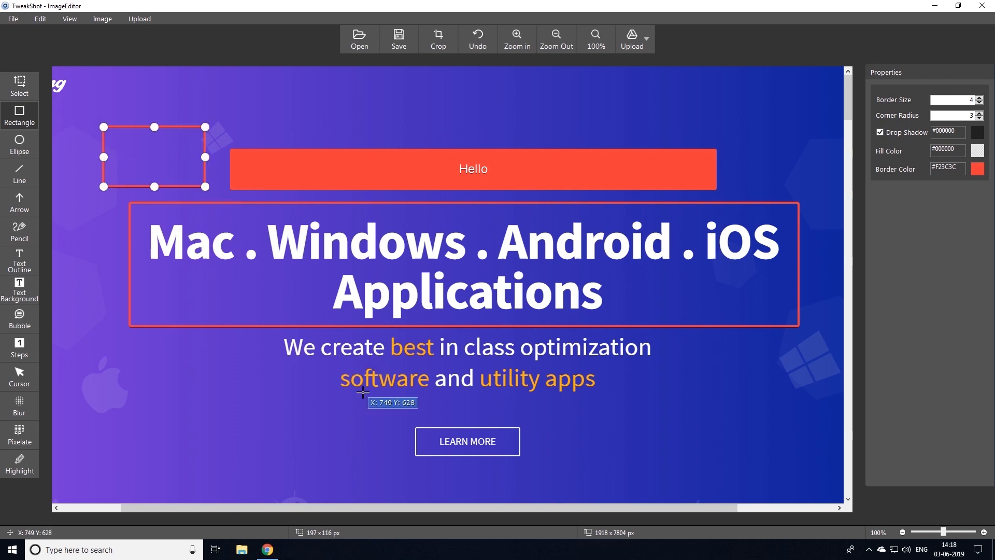